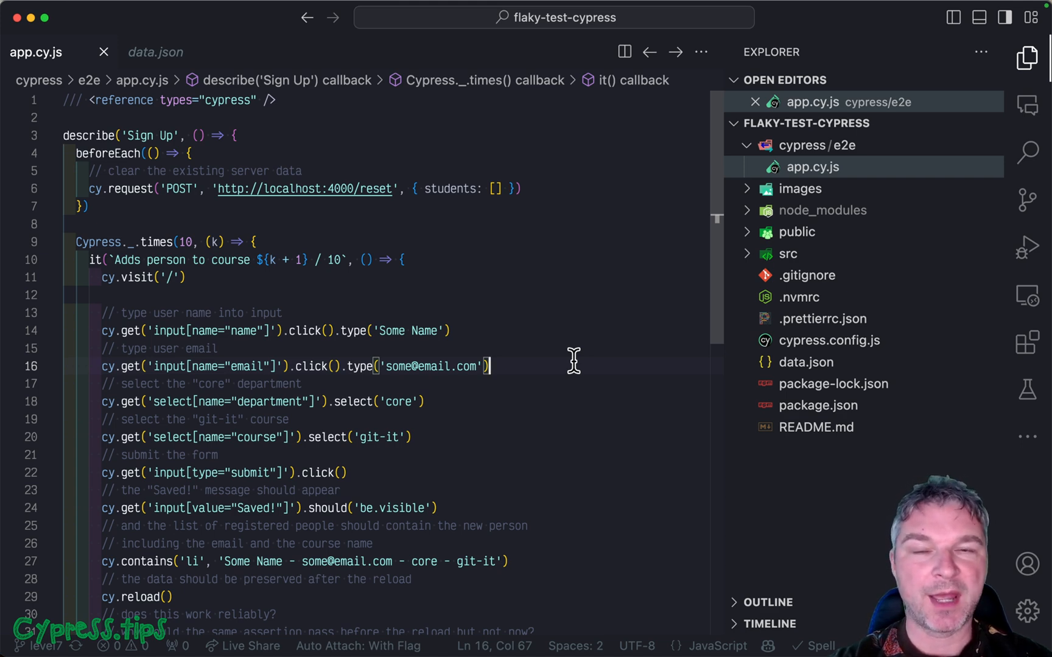
# Review package.json scripts and the students key in data.json
pyautogui.click(807, 405)
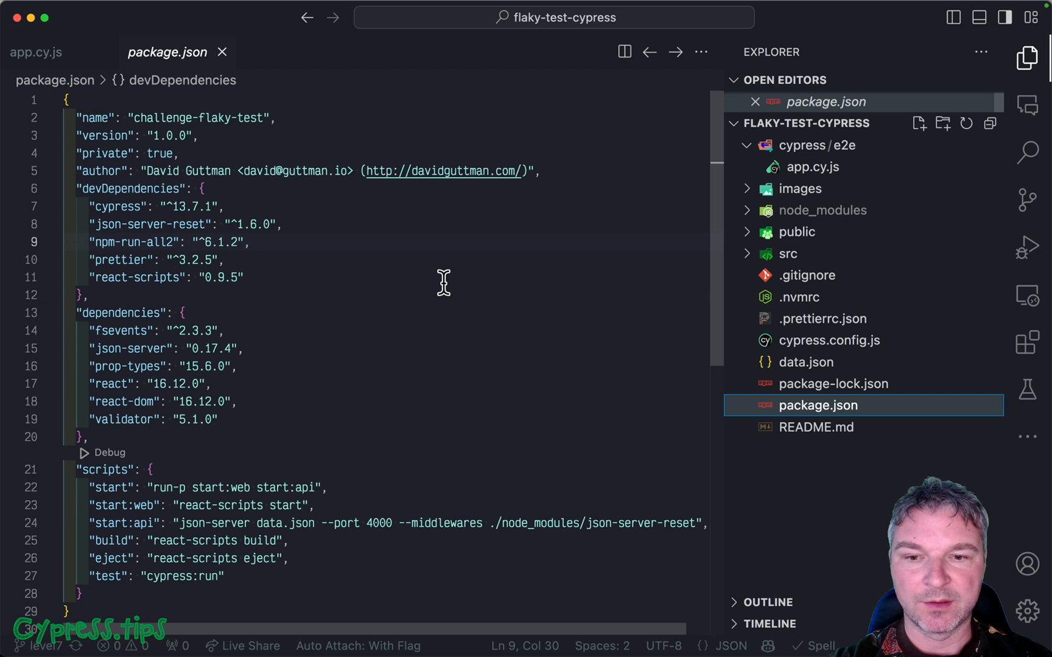
pyautogui.scroll(-3)
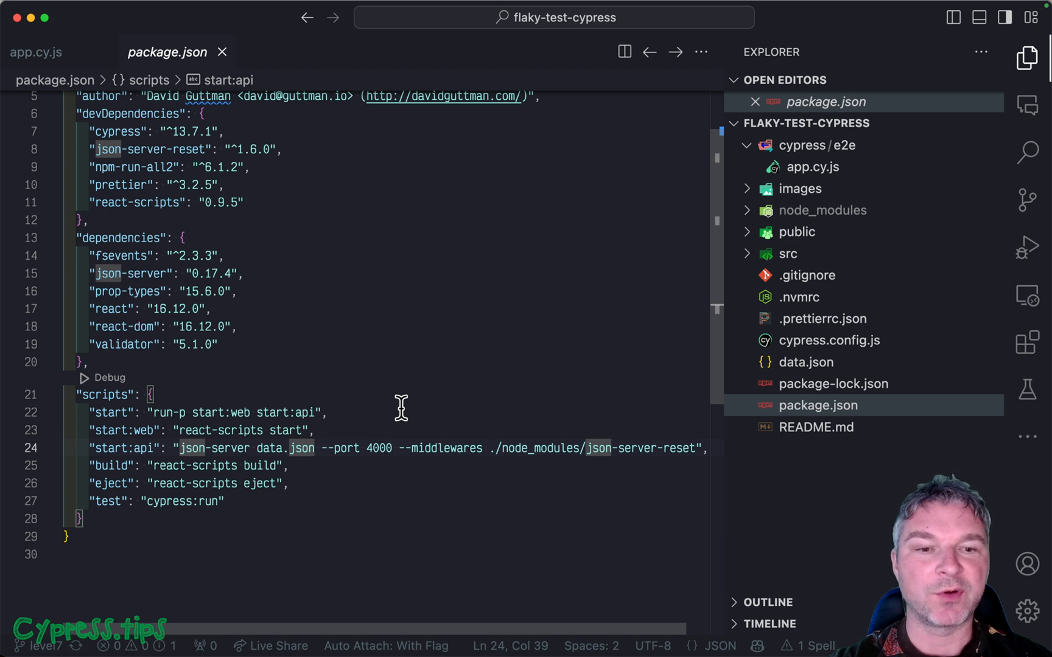
pyautogui.click(805, 363)
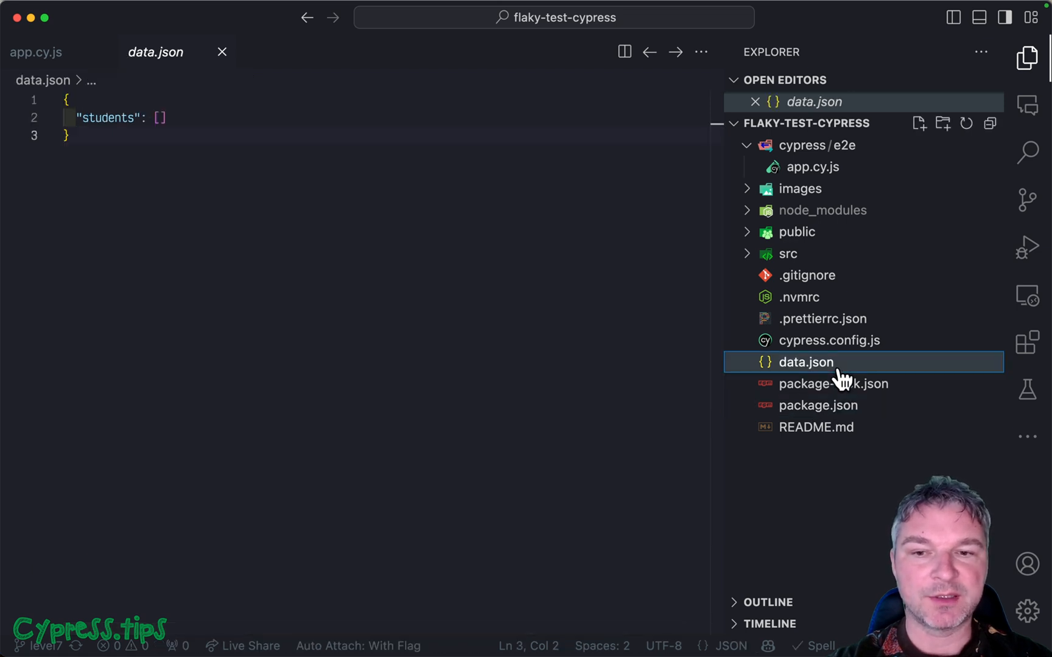
pyautogui.doubleClick(107, 118)
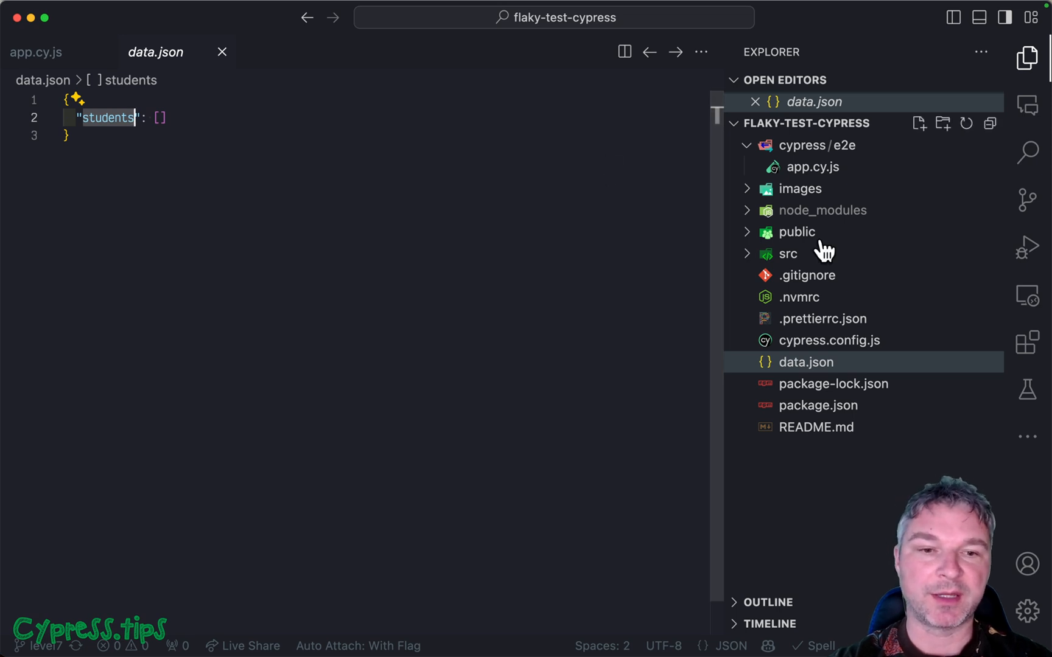
# Return to the spec's server reset request and review the test steps
pyautogui.click(38, 51)
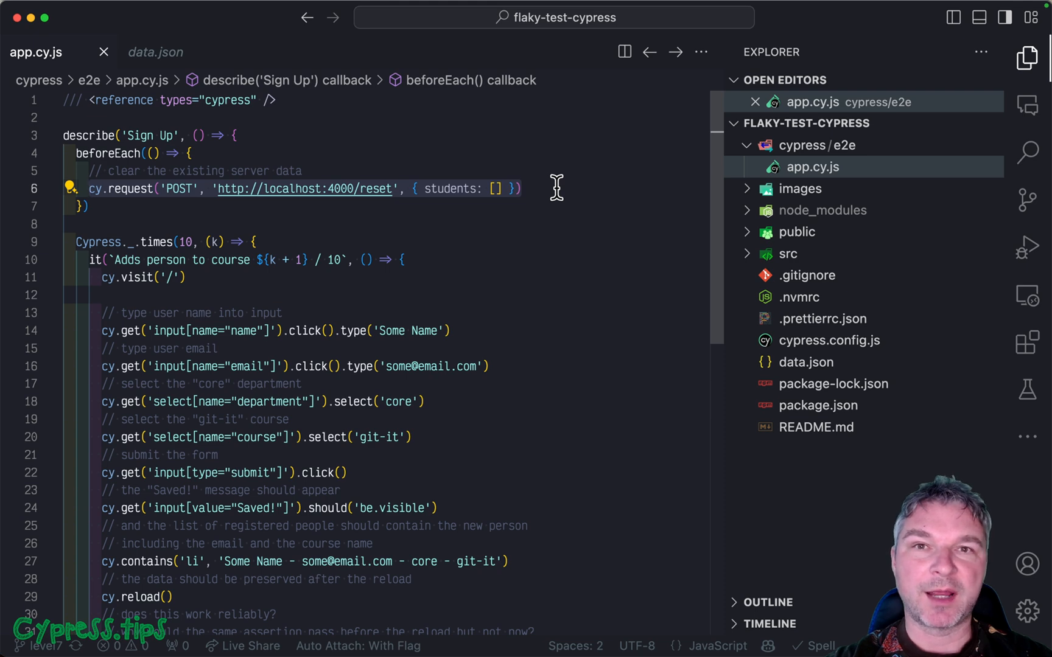
pyautogui.scroll(-3)
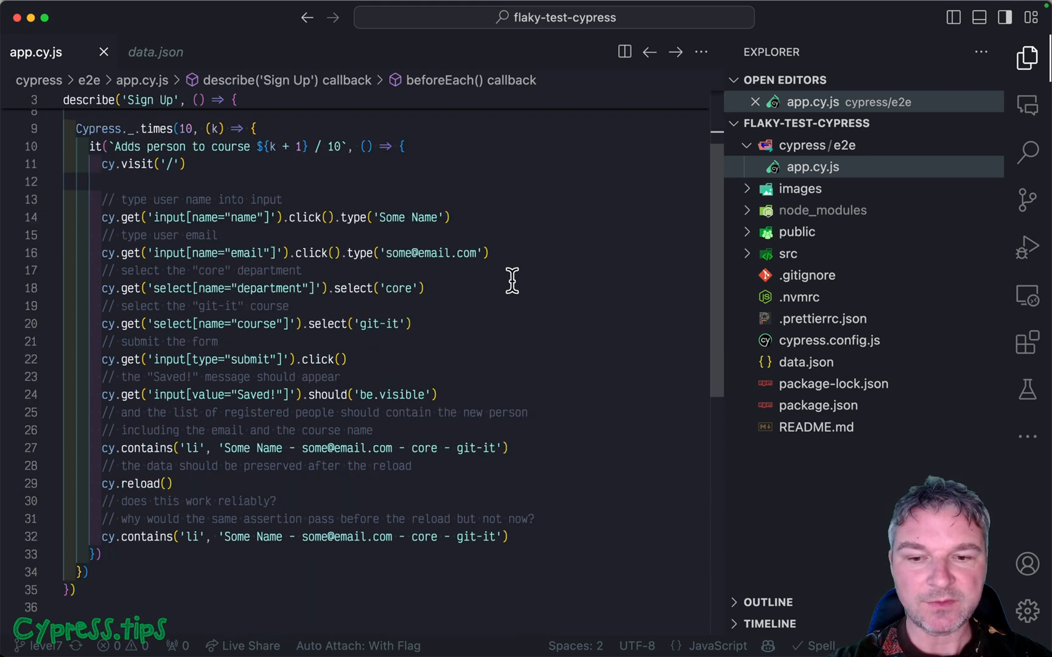
pyautogui.moveTo(93, 202)
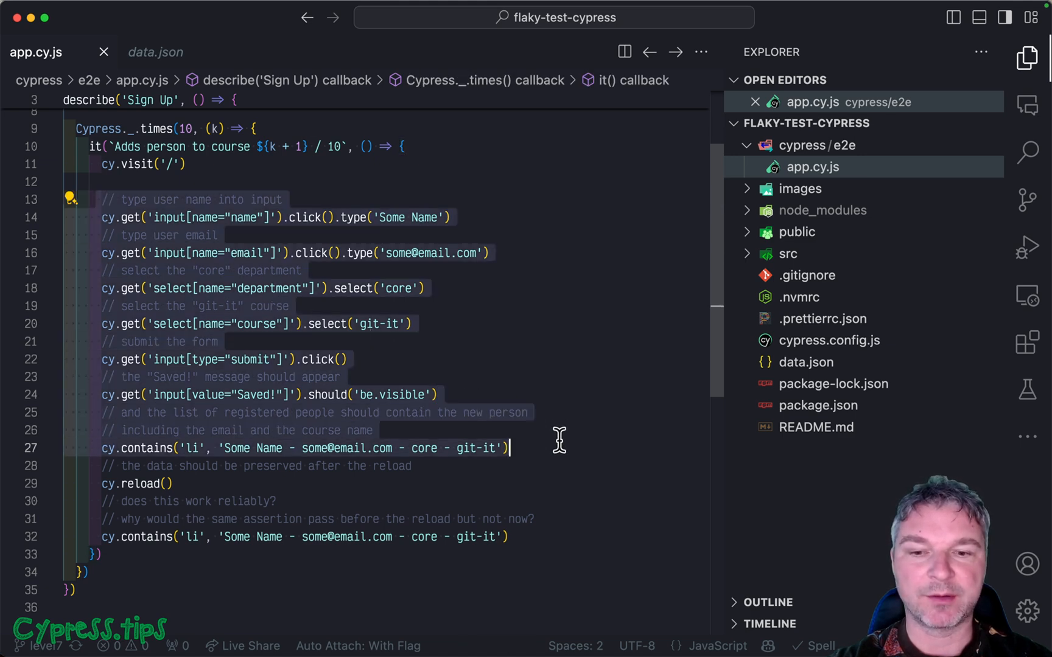
pyautogui.click(509, 448)
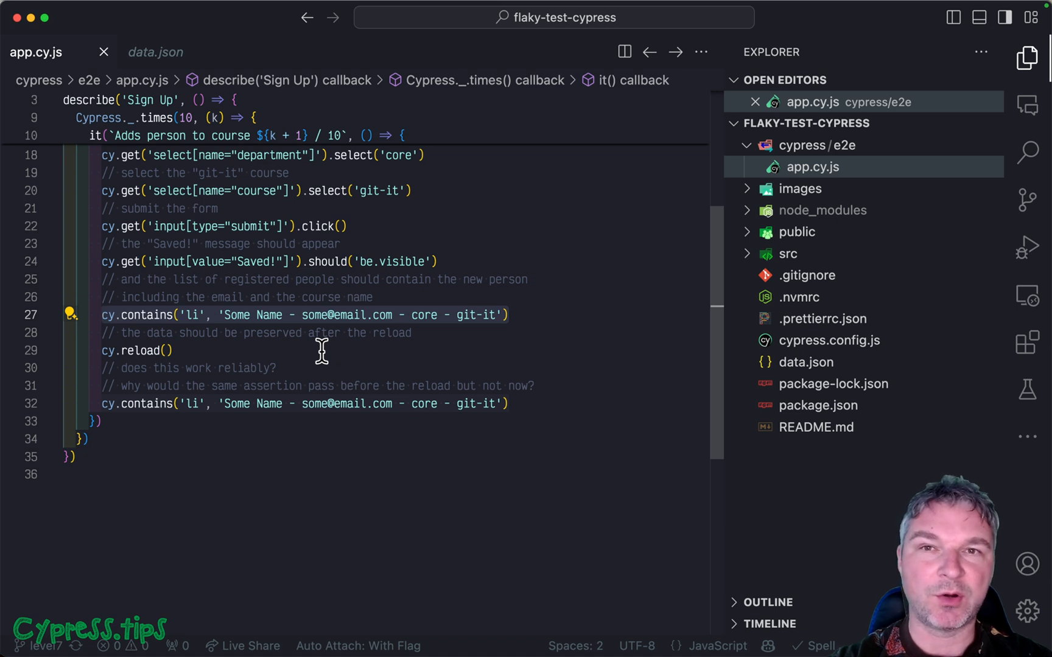
# Run app.cy.js's ten 'Adds person to course' tests in the Cypress runner
pyautogui.click(166, 350)
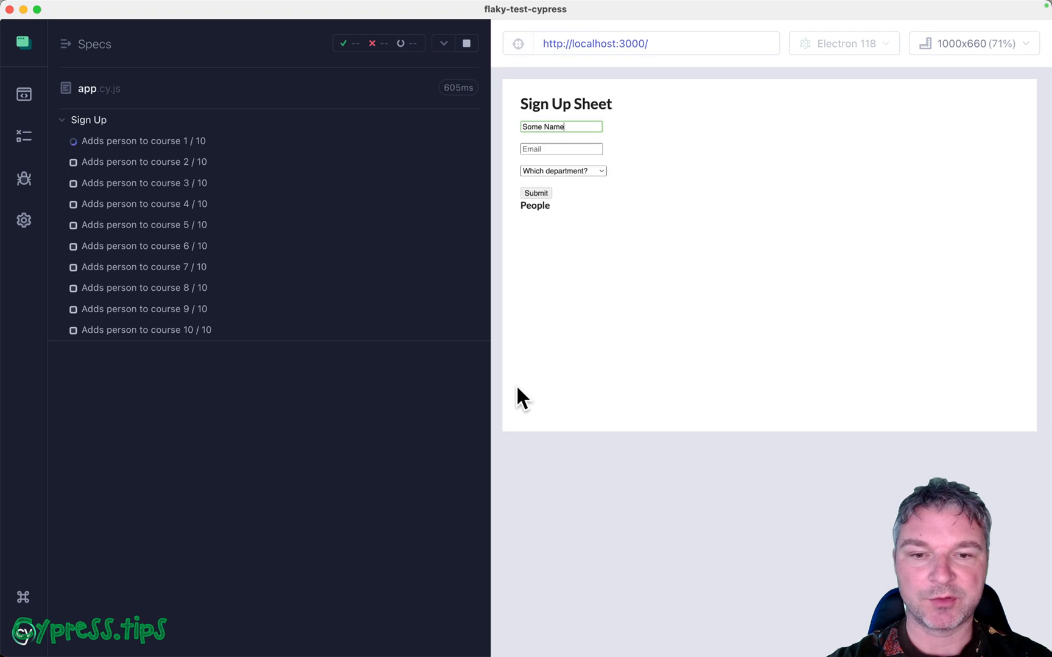
pyautogui.click(535, 193)
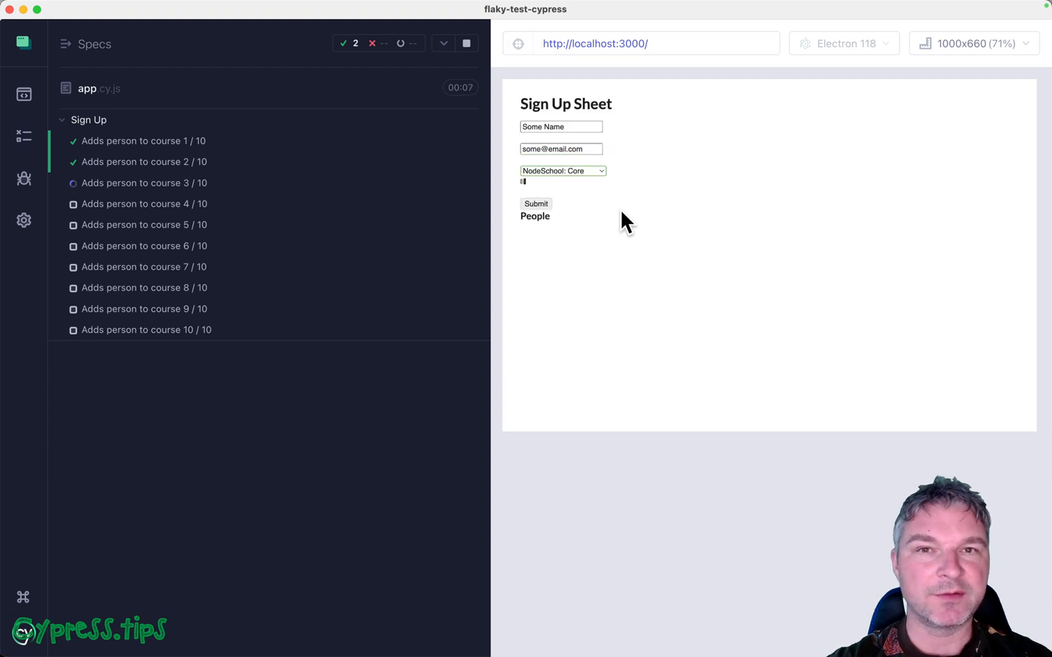
pyautogui.write('S')
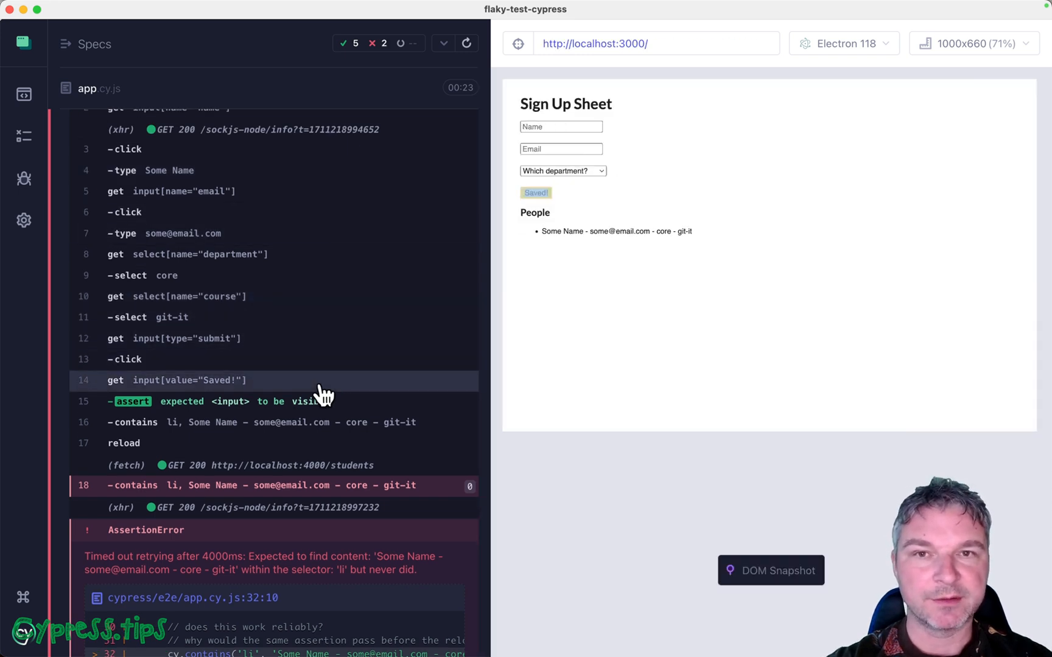
# Pin the failed test's get input[value="Saved!"] snapshot showing the new person
pyautogui.click(188, 380)
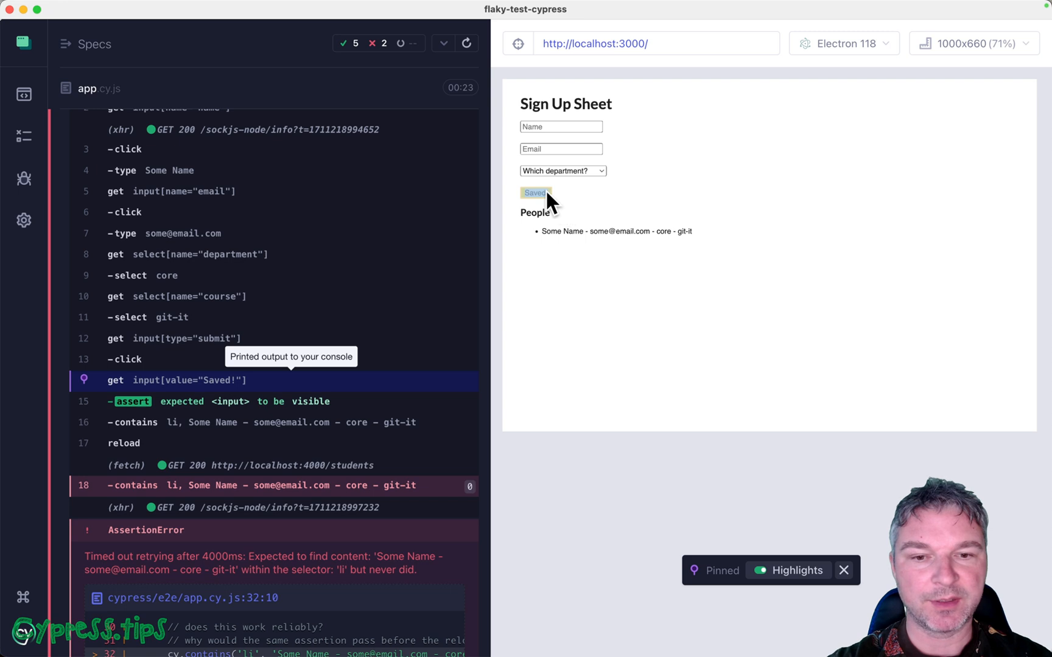
pyautogui.moveTo(400, 431)
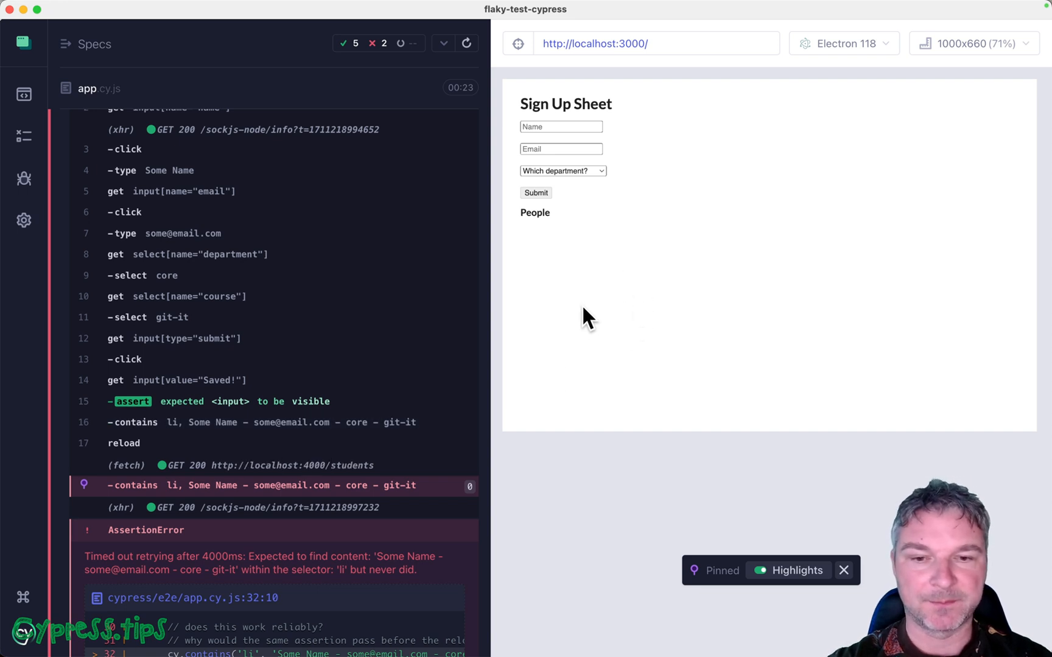
pyautogui.moveTo(188, 381)
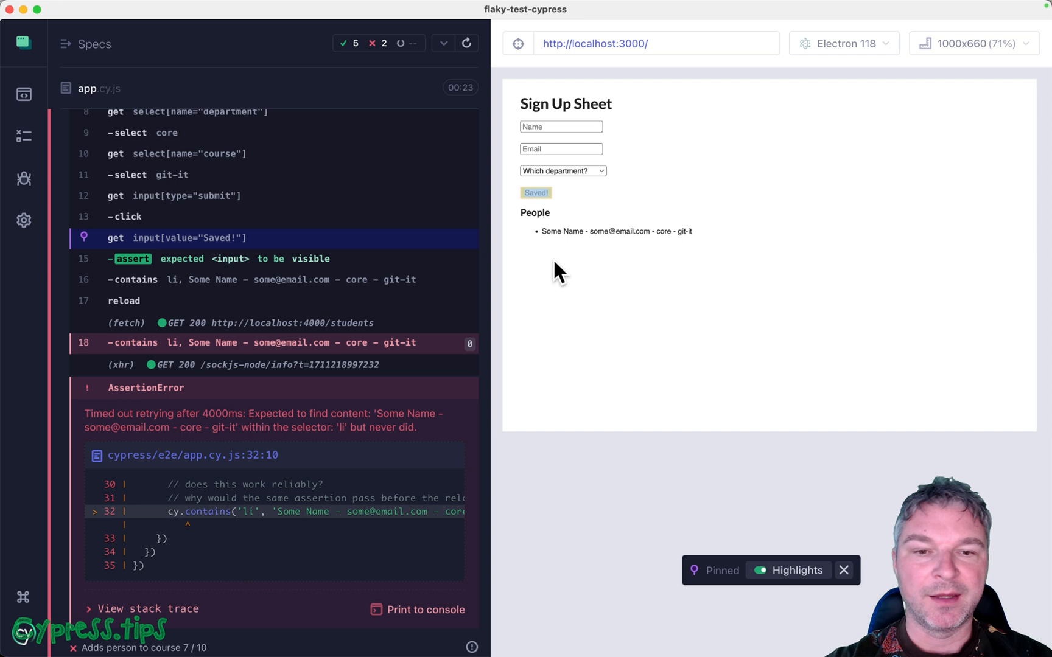
pyautogui.moveTo(548, 203)
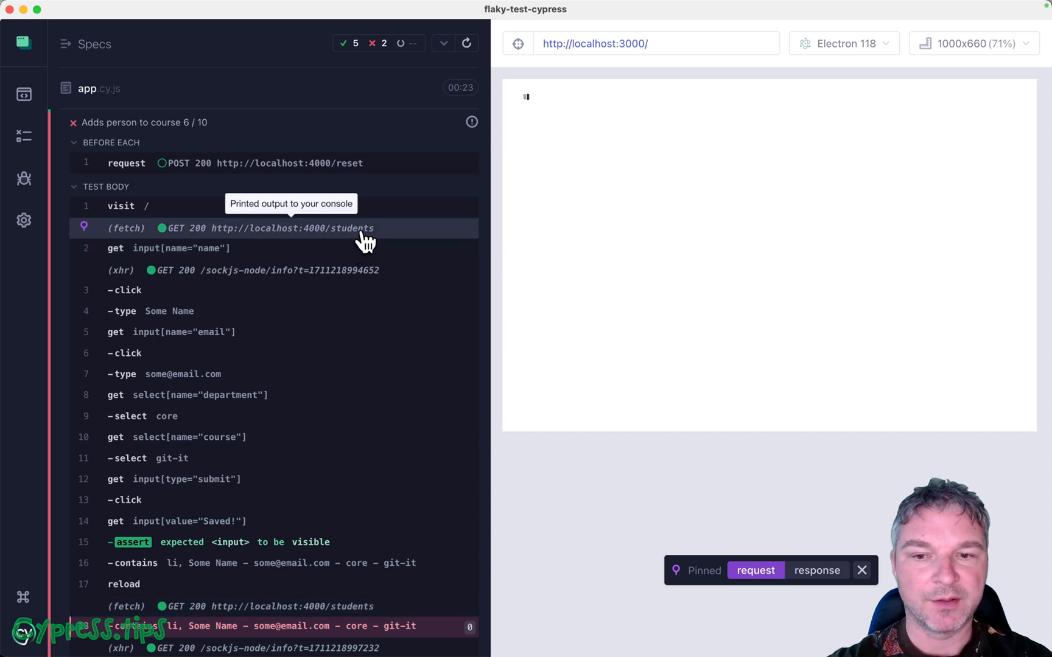
# Scroll the command log to compare POST /students timing and the reload snapshots
pyautogui.scroll(-3)
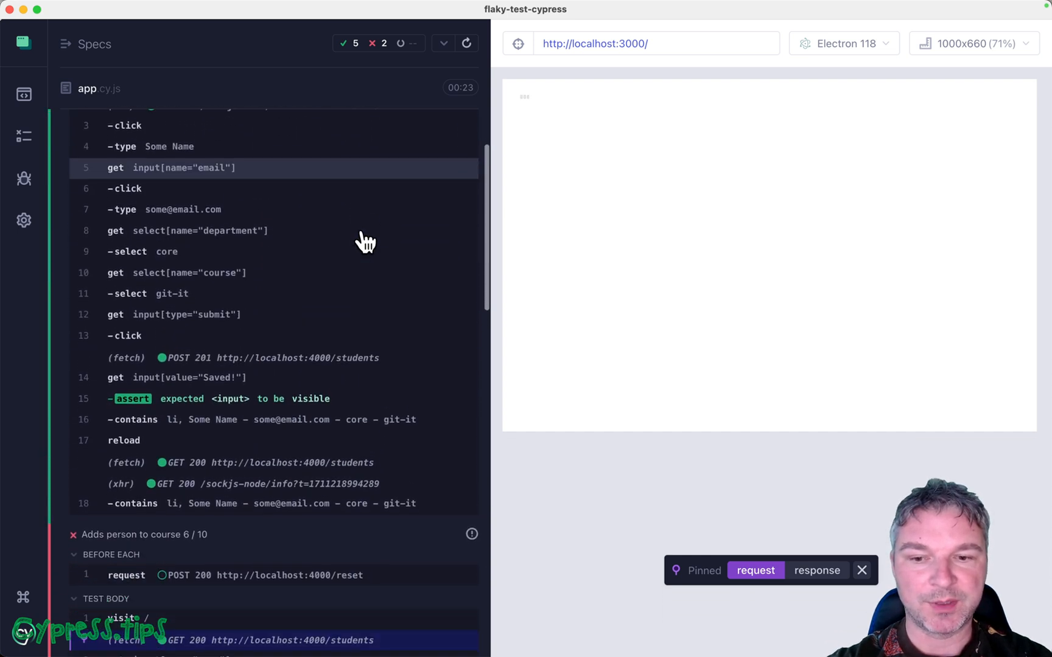
pyautogui.scroll(-3)
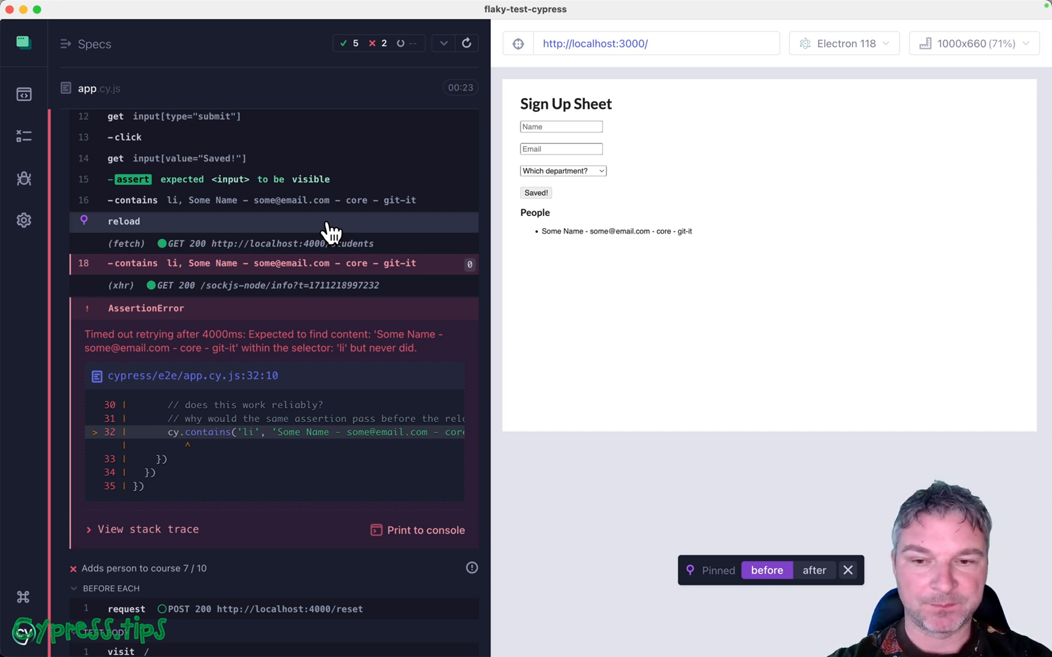
pyautogui.scroll(-3)
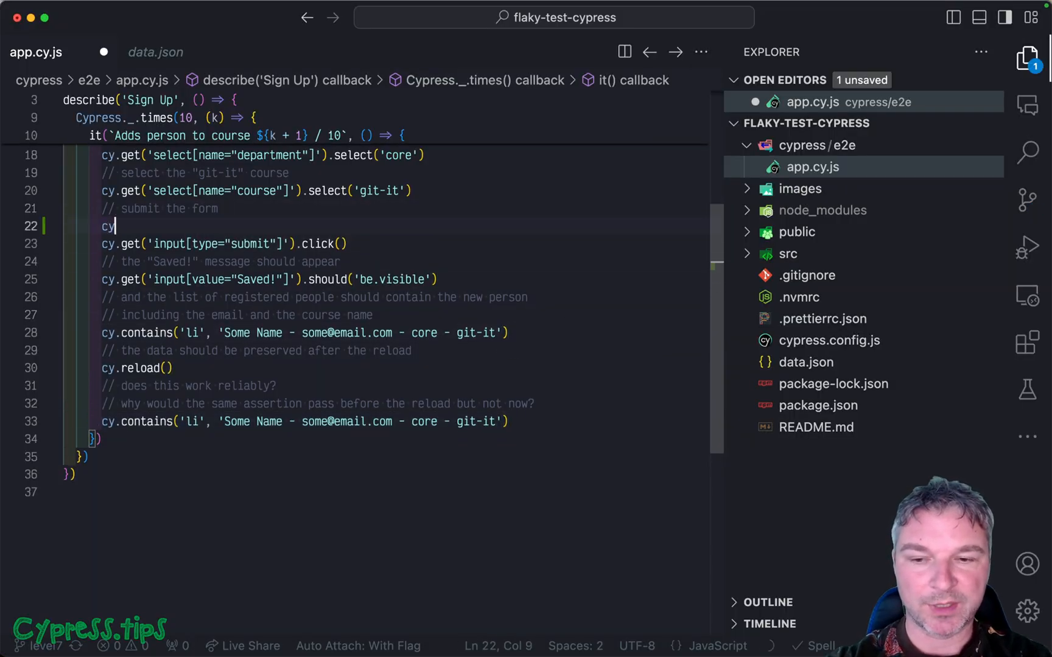
pyautogui.write(".intercept('POST', '")
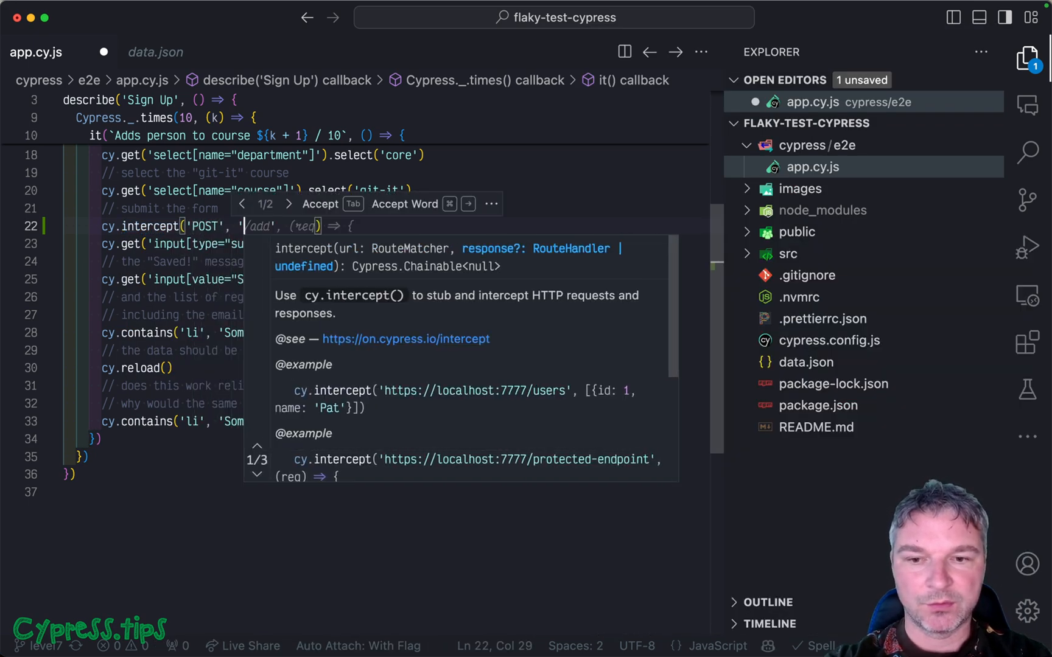
pyautogui.write("/students/).as('student')")
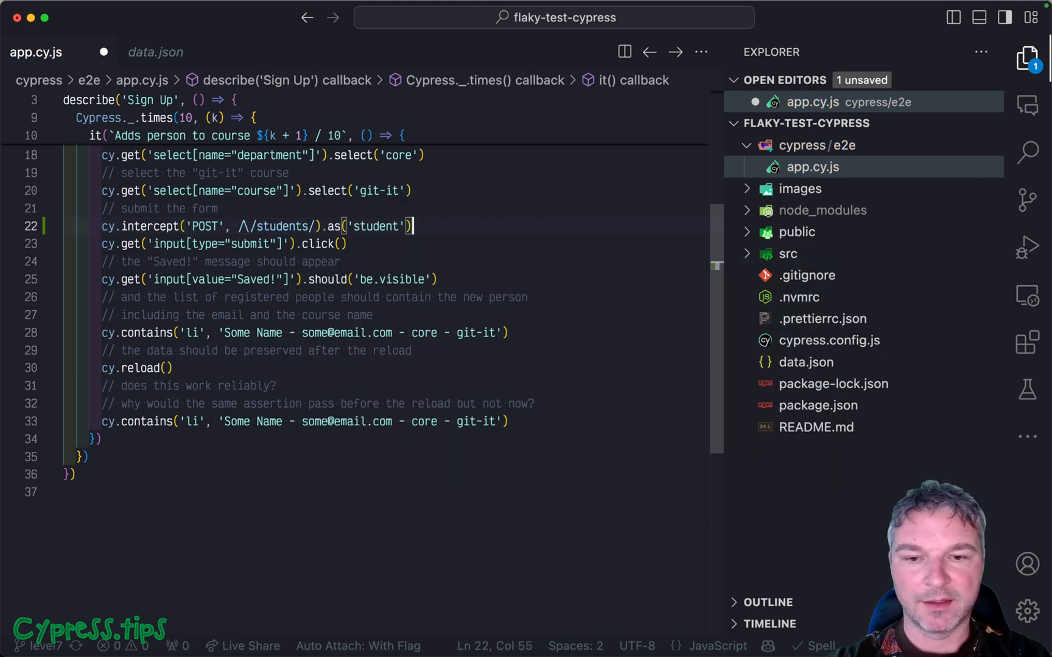
pyautogui.write('save')
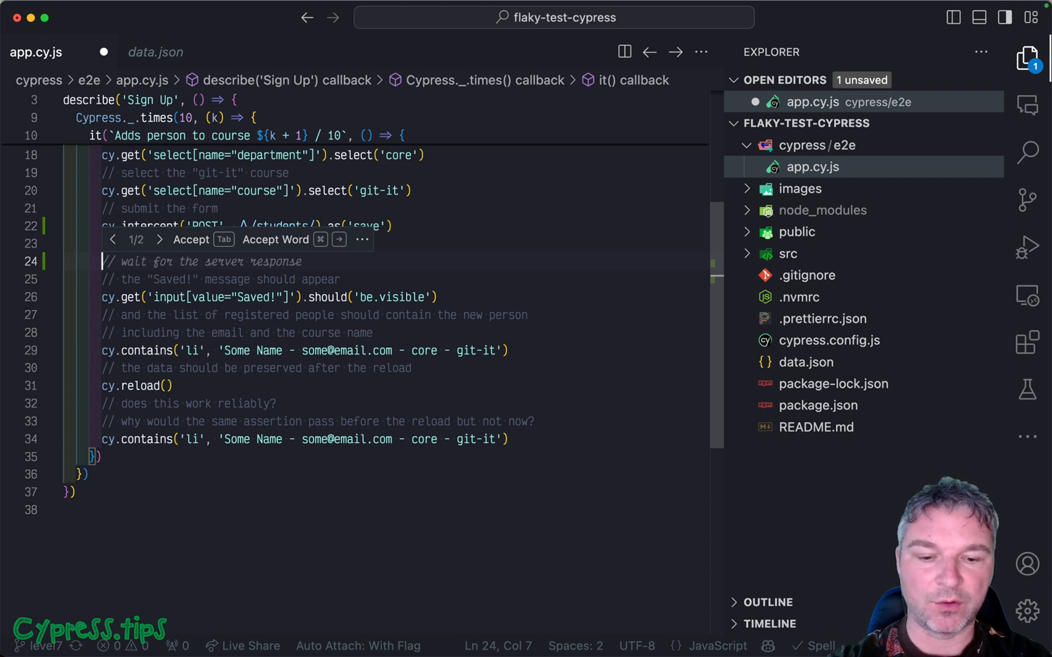
pyautogui.write('cy.wait')
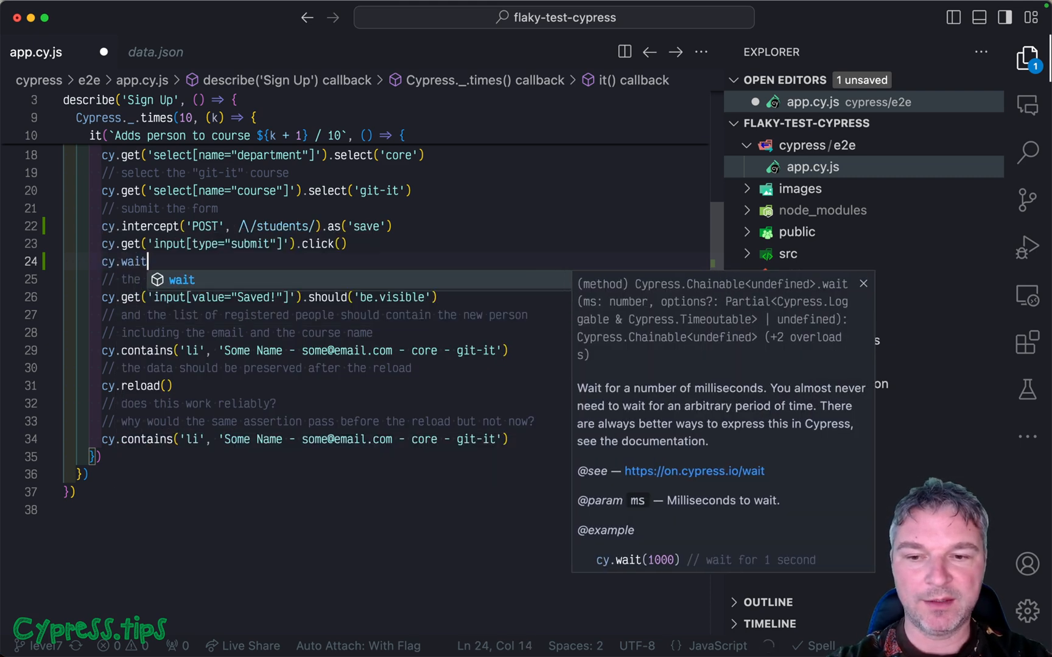
pyautogui.write("('@save')")
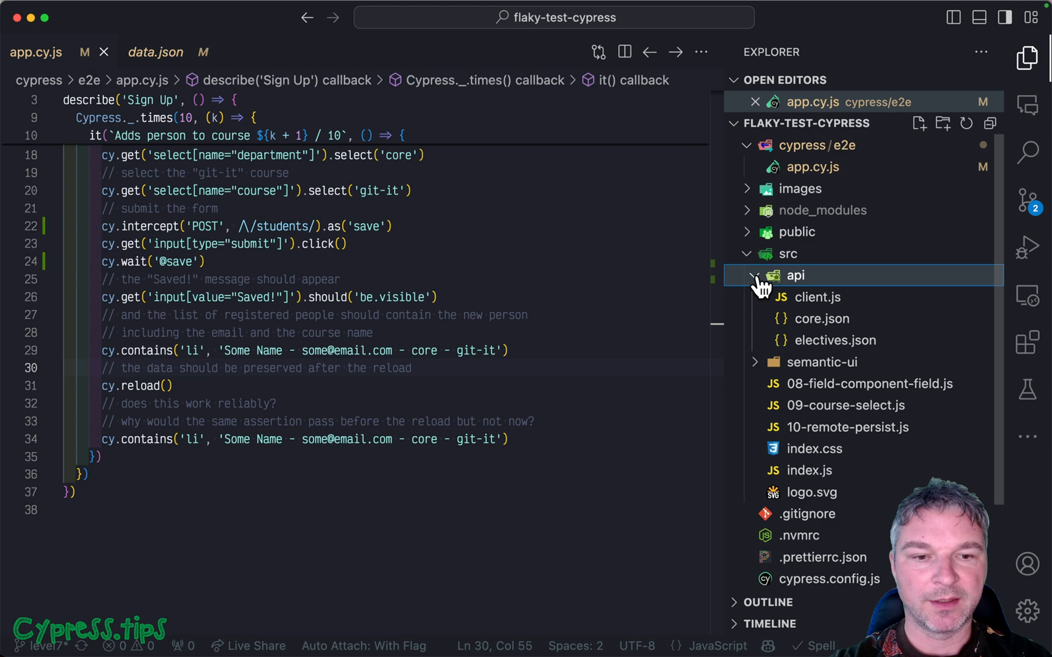
# Open src/api/client.js and raise the minimum between() delay for the save request
pyautogui.click(818, 297)
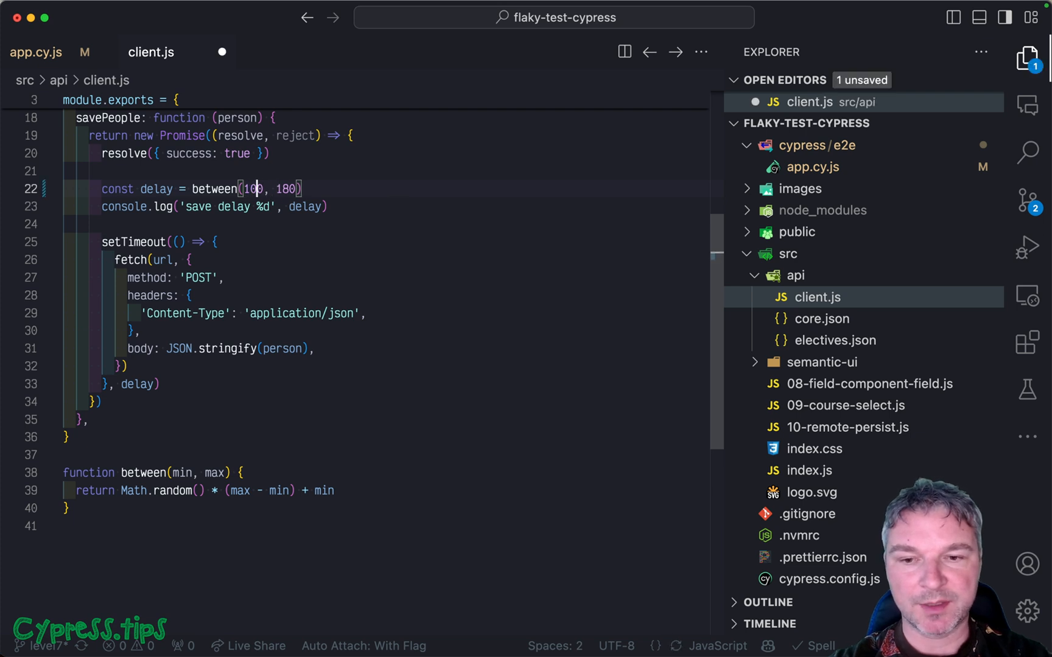
pyautogui.write('0')
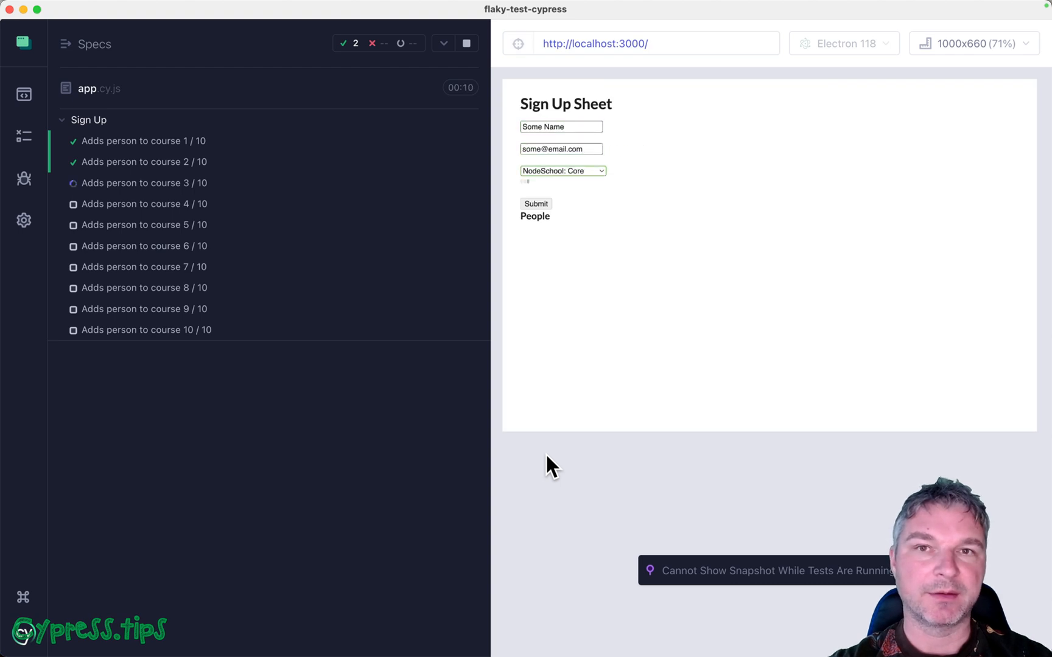
# Re-run app.cy.js's sign-up tests in Cypress against the slower save delay
pyautogui.click(535, 204)
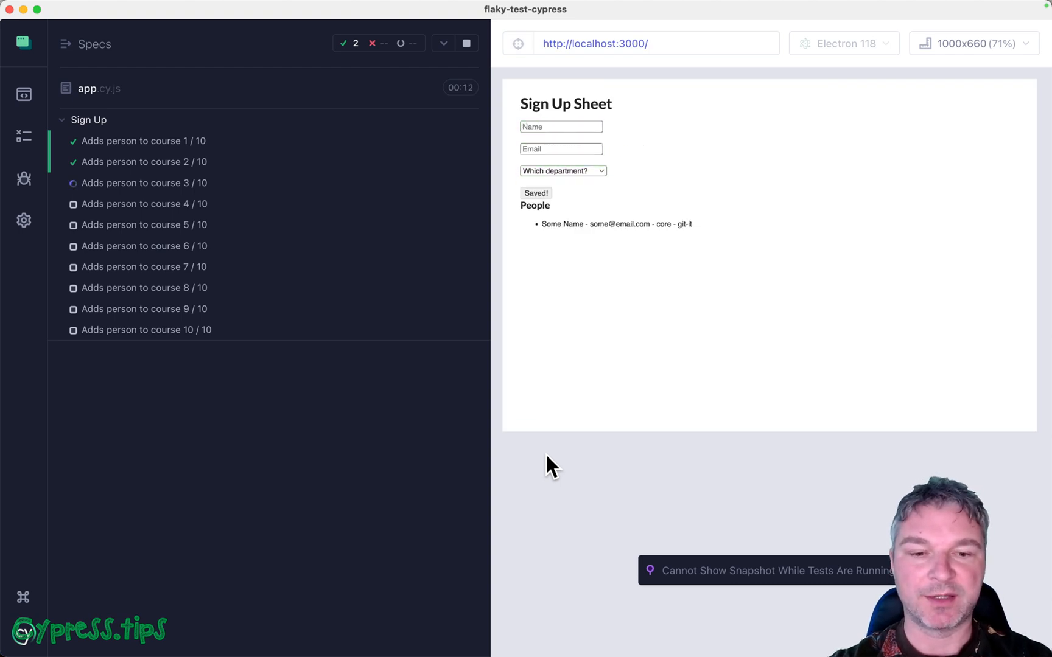